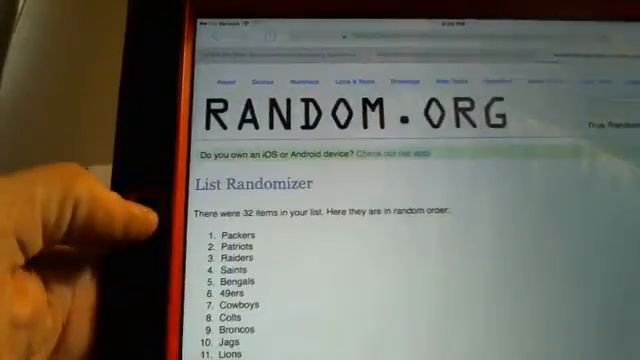
# Scroll through the third shuffled order to Eagles in 32nd place and the randomization count.
pyautogui.scroll(-3)
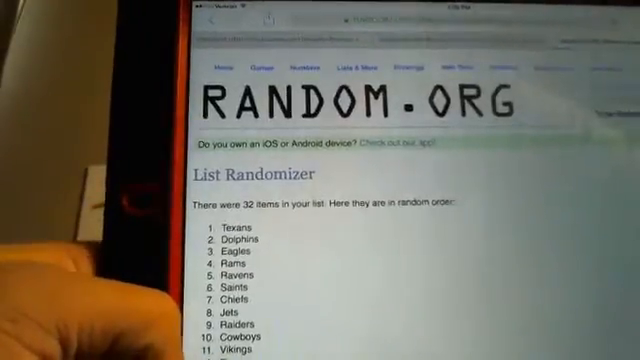
pyautogui.scroll(-3)
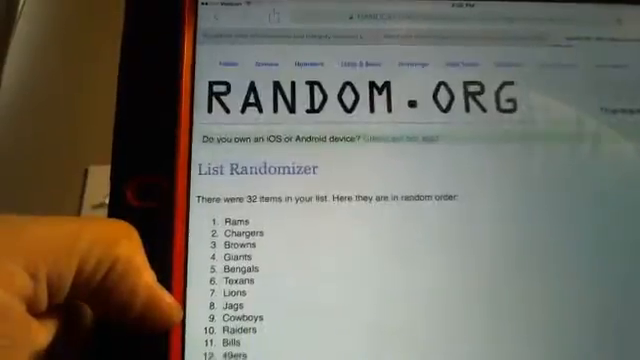
pyautogui.scroll(-3)
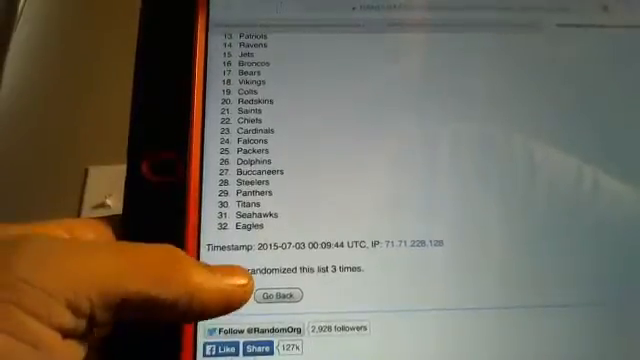
# Reshuffle the 32 teams and scroll the new order led by Rams, Browns, Dolphins.
pyautogui.click(283, 294)
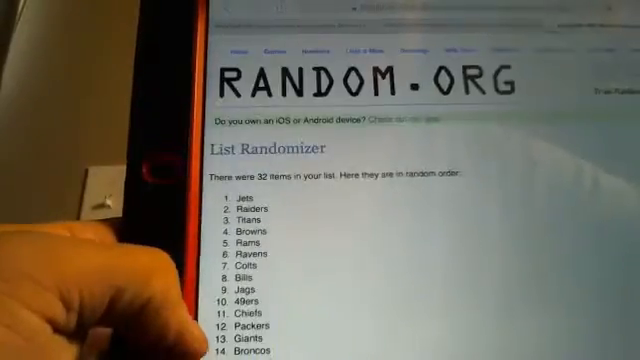
pyautogui.scroll(-3)
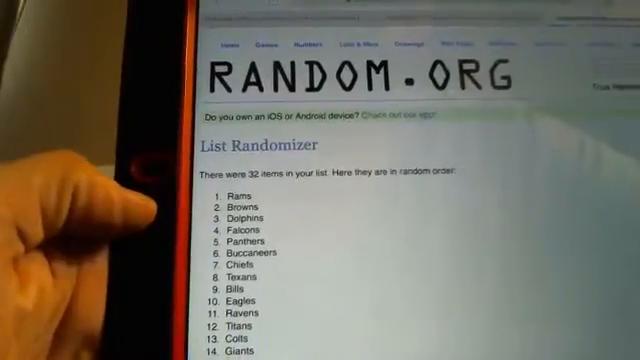
pyautogui.scroll(-3)
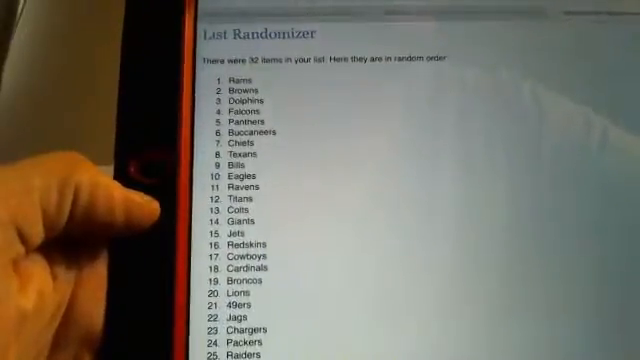
pyautogui.scroll(-3)
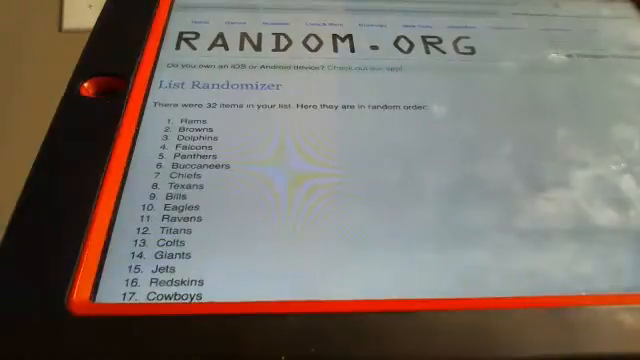
pyautogui.scroll(-3)
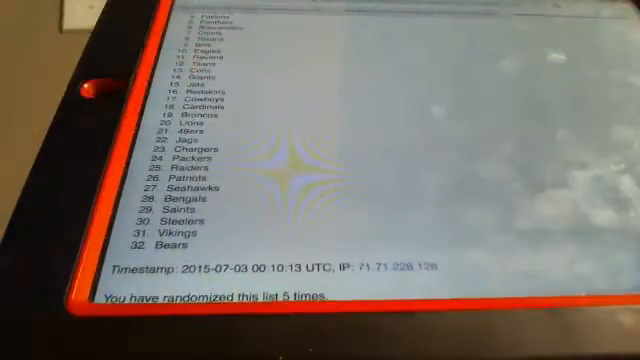